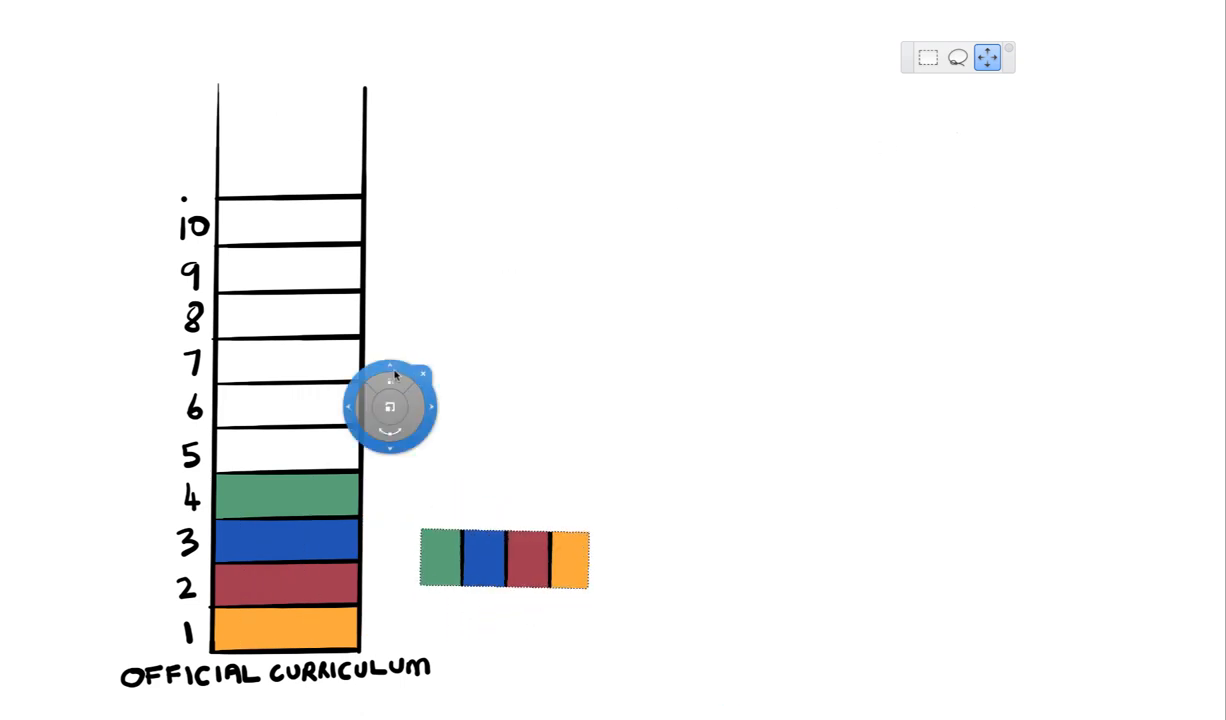
Step: Place the four-colour block row into rung 5, then paint rungs 6–9 solid and add the mixed row to rung 10
{"action": "left_click_drag", "start_coordinate": [504, 560], "coordinate": [290, 450]}
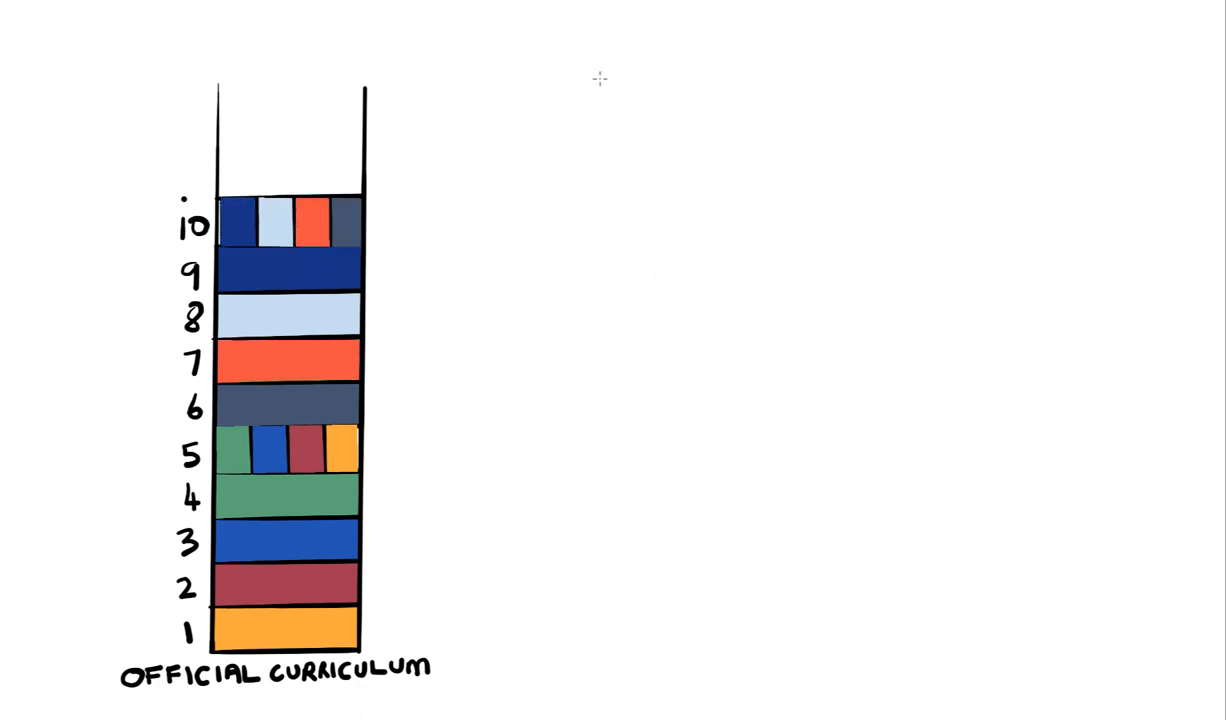
{"action": "left_click_drag", "start_coordinate": [228, 196], "coordinate": [324, 644]}
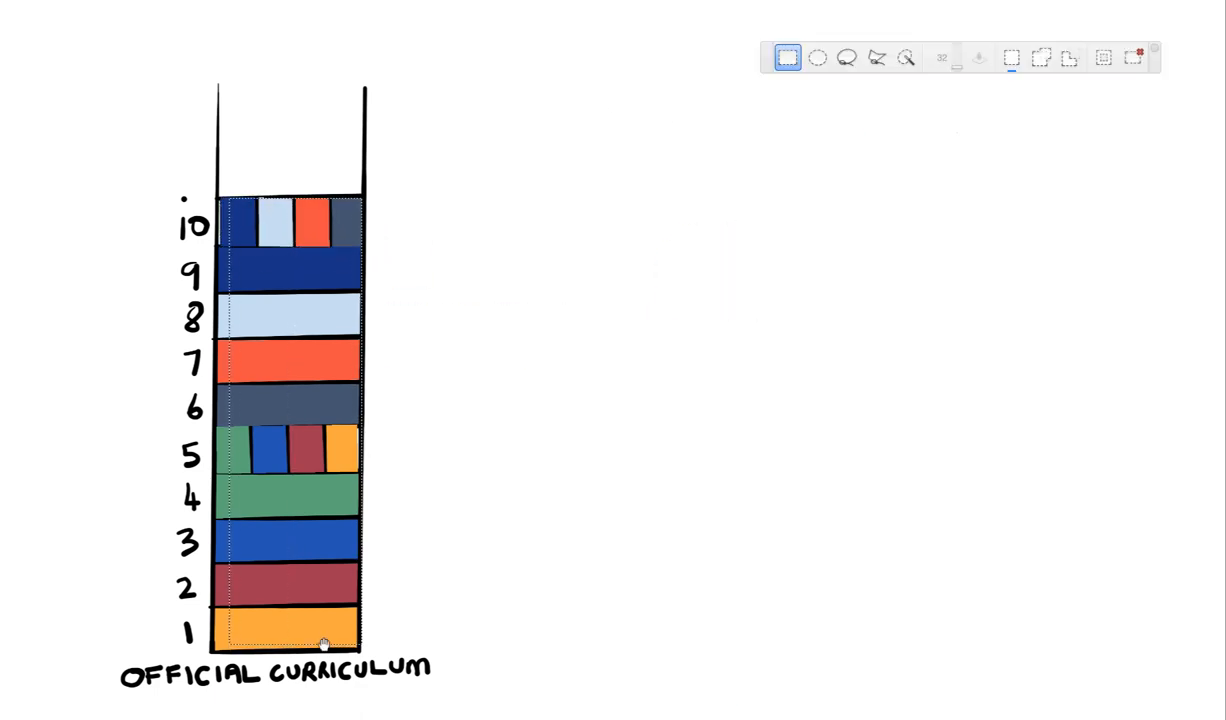